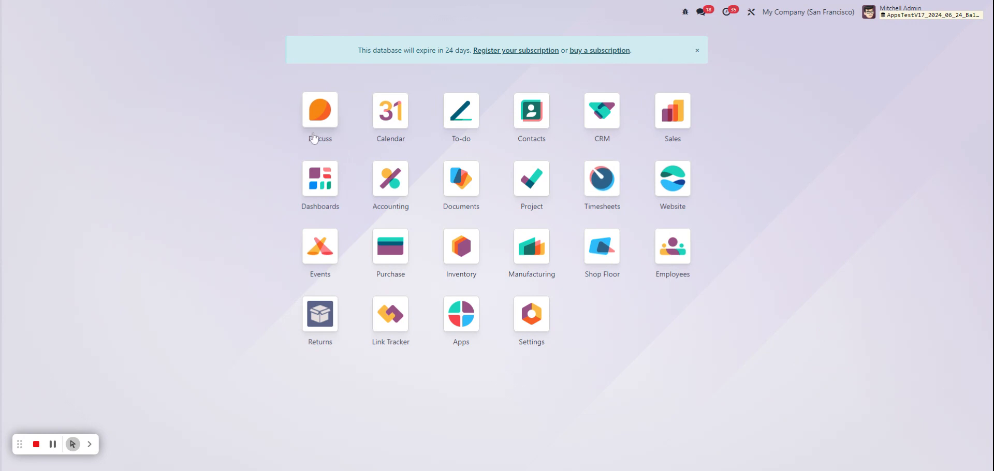
mouse_move(531, 321)
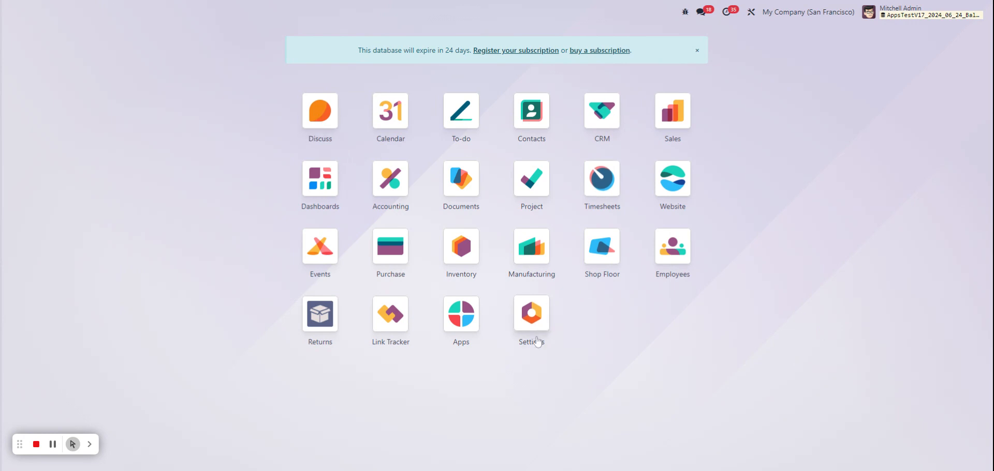
mouse_move(746, 338)
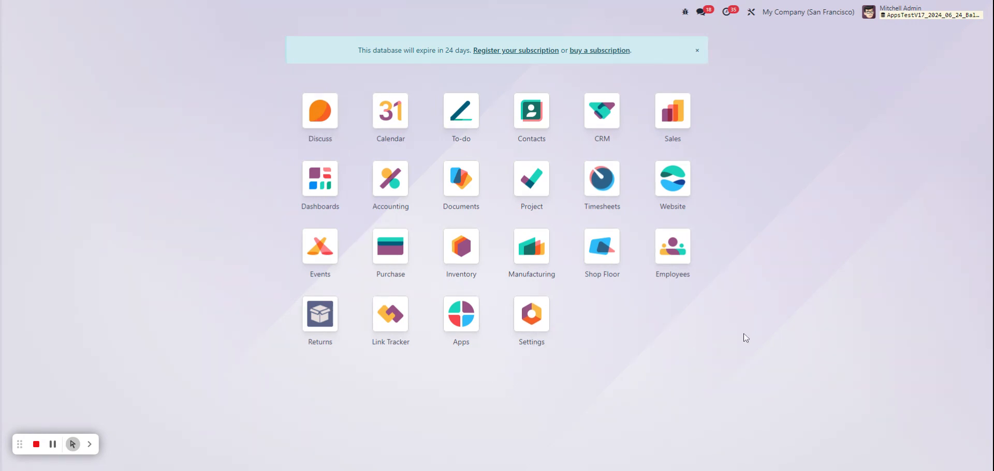
mouse_move(564, 263)
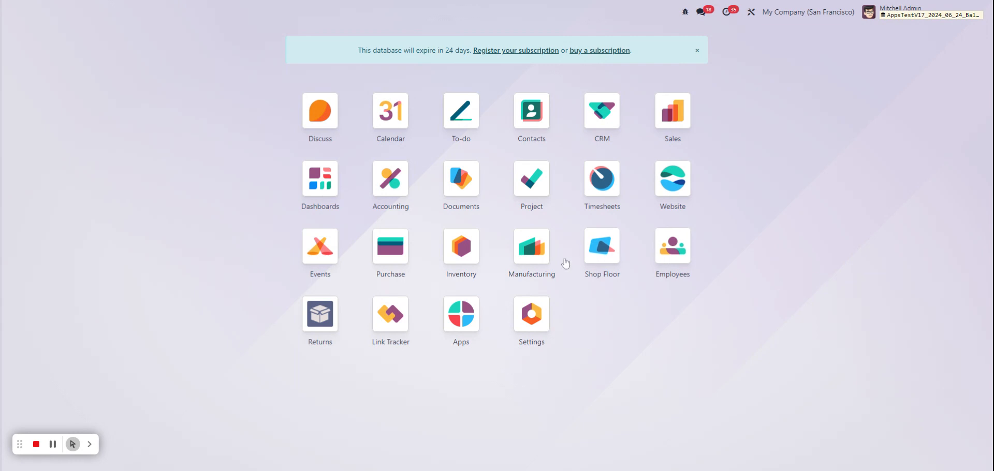
mouse_move(320, 111)
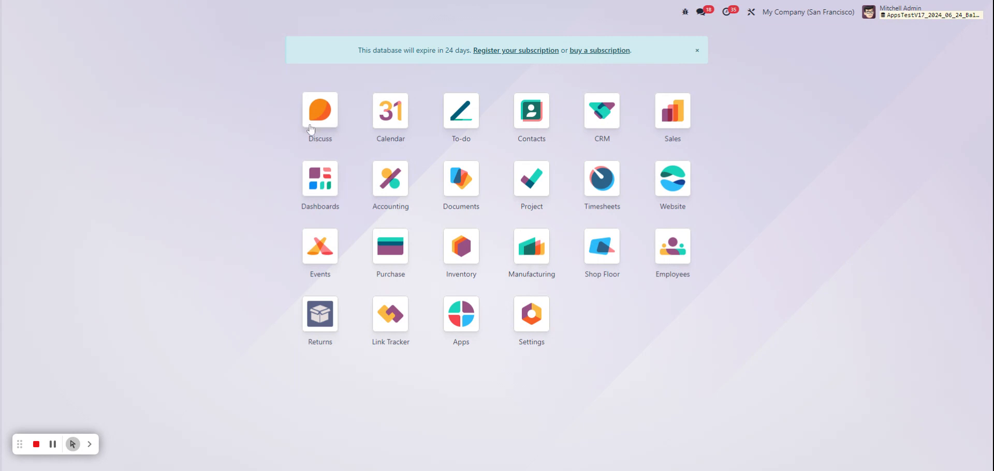
mouse_move(668, 291)
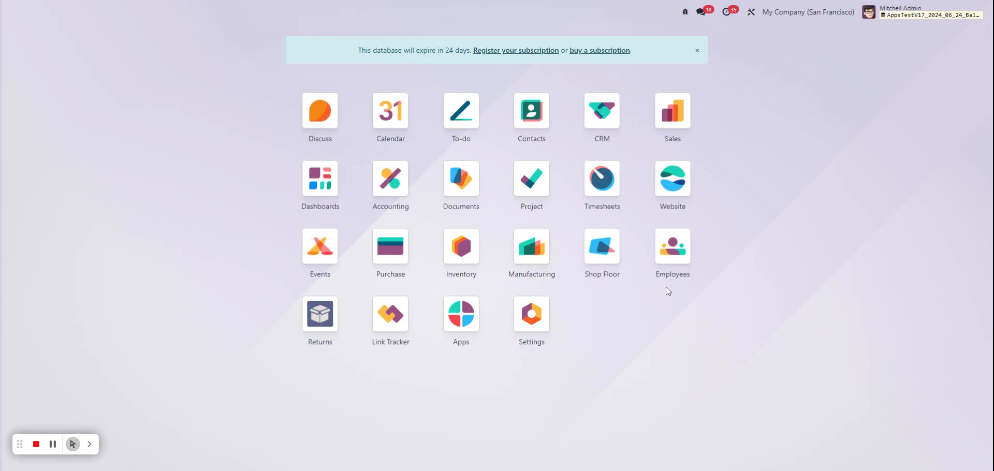
mouse_move(741, 305)
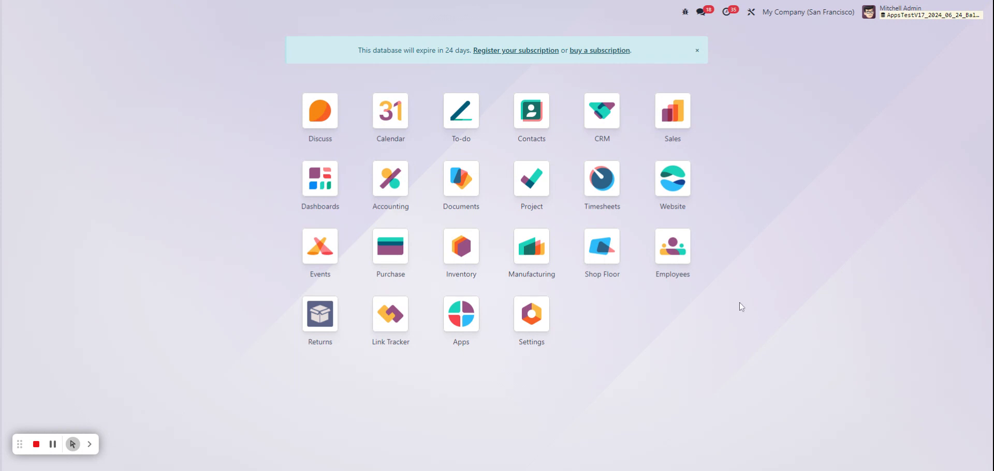
mouse_move(531, 247)
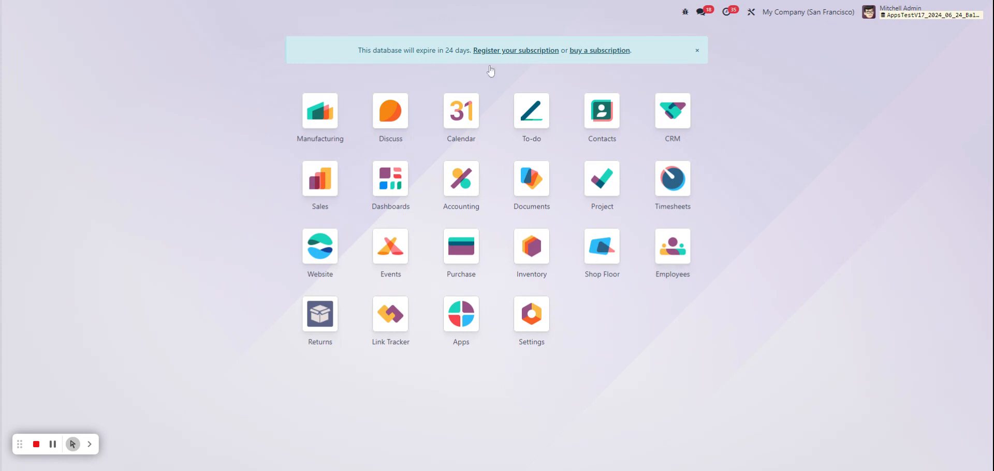
mouse_move(390, 113)
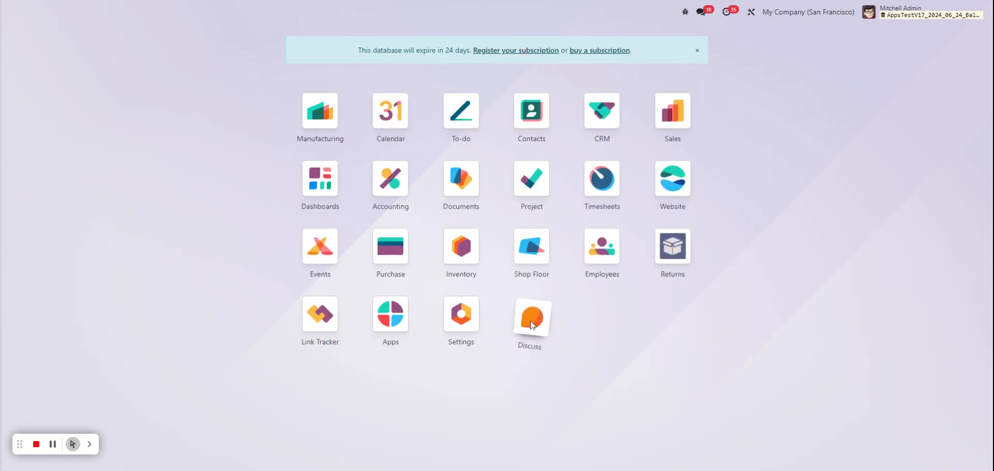
mouse_move(820, 223)
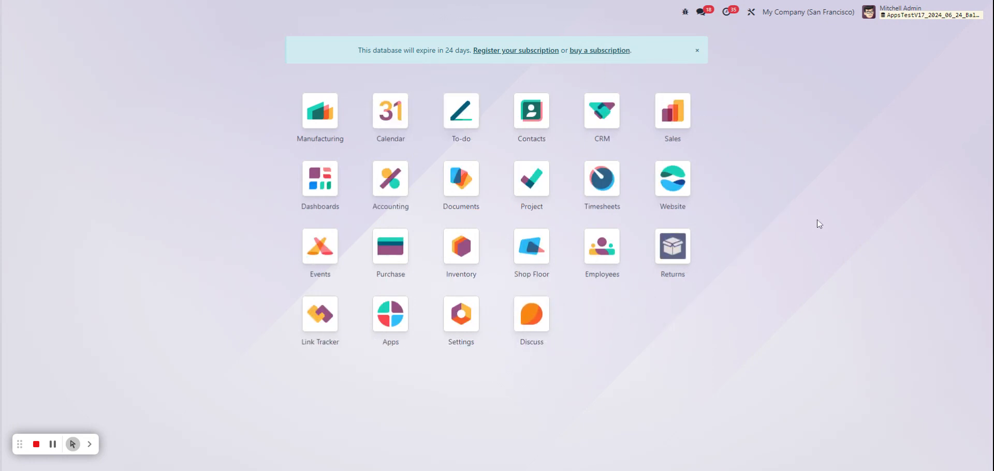